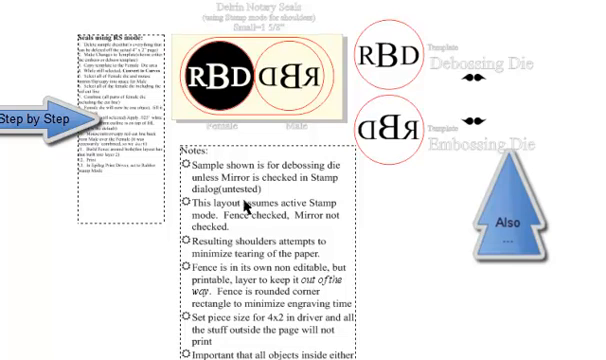
mouse_move(304, 84)
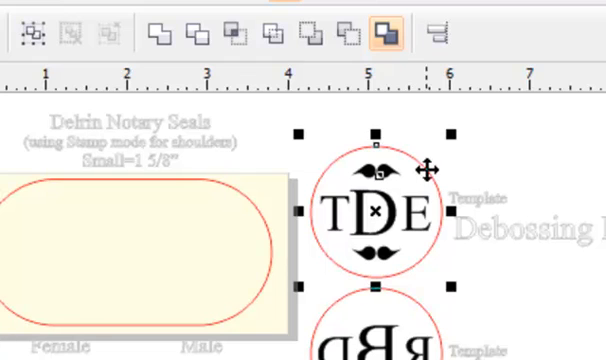
mouse_move(520, 144)
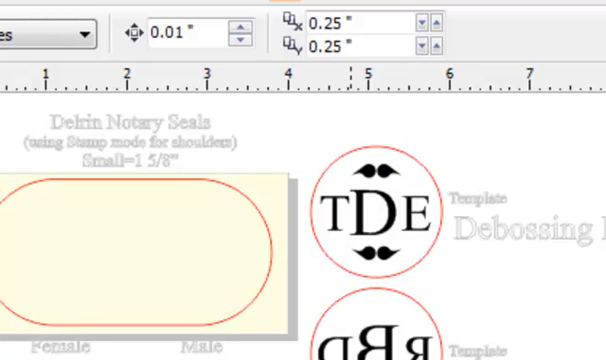
mouse_move(472, 140)
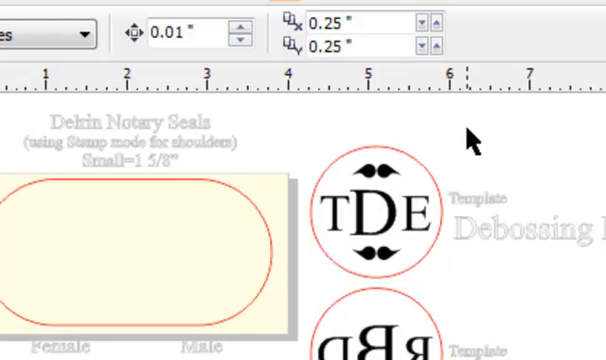
Step: Centre the TDE monogram inside the debossing template circle
click(380, 210)
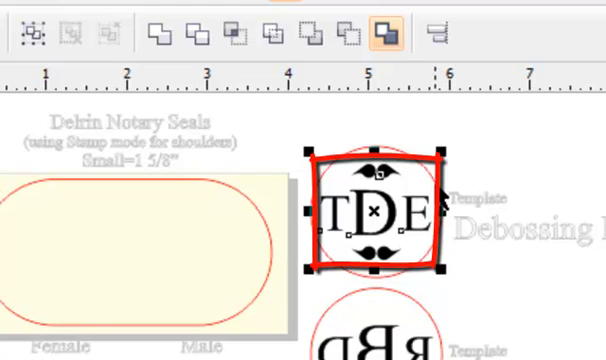
mouse_move(384, 262)
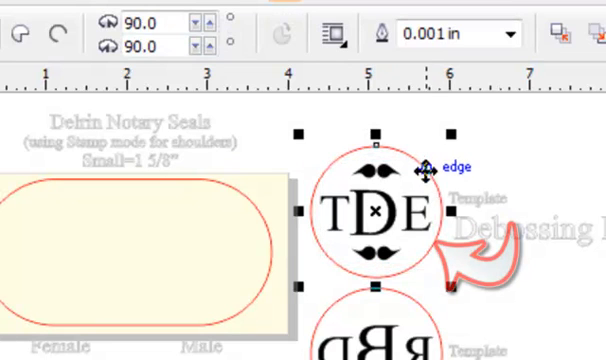
mouse_move(550, 172)
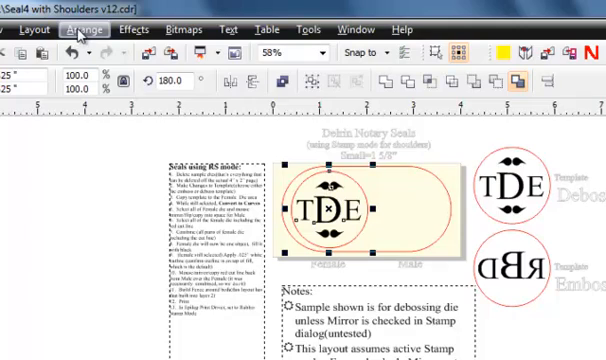
Step: Place a duplicate of the TDE monogram in the Female die circle
click(84, 30)
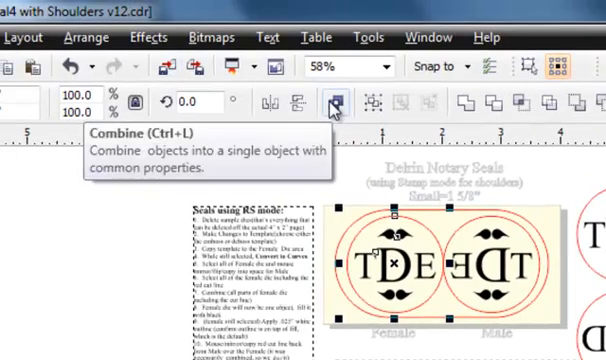
Step: Combine the whole plate artwork into one object with Arrange > Combine
click(92, 36)
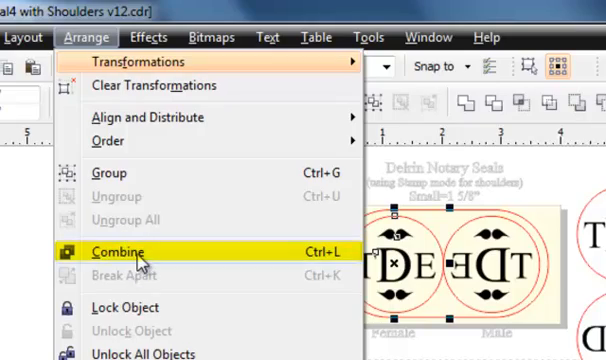
click(116, 252)
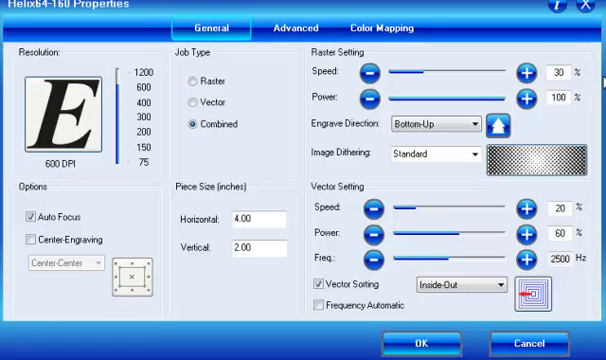
Step: Set the laser's raster type to Stamp in Advanced settings and accept with OK
click(286, 28)
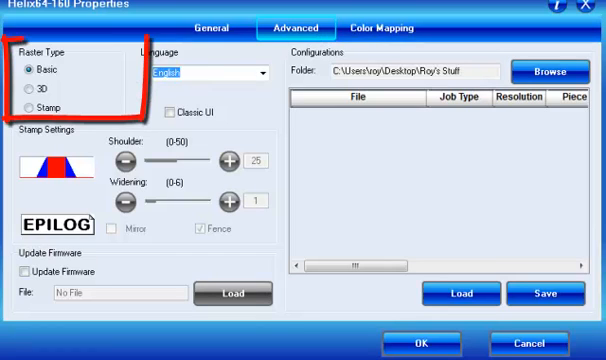
click(30, 104)
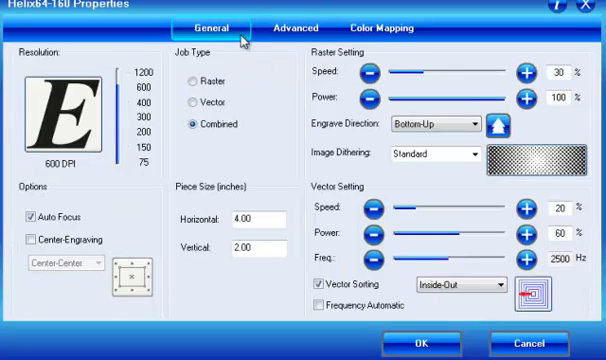
mouse_move(348, 206)
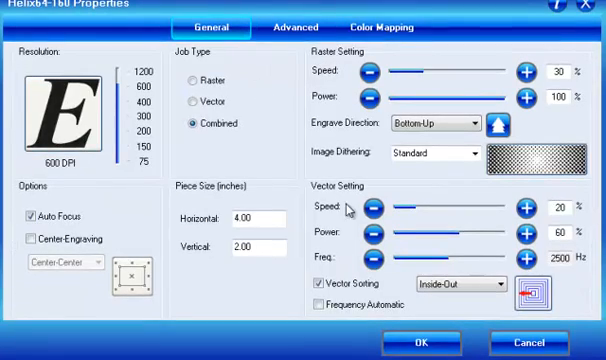
click(422, 340)
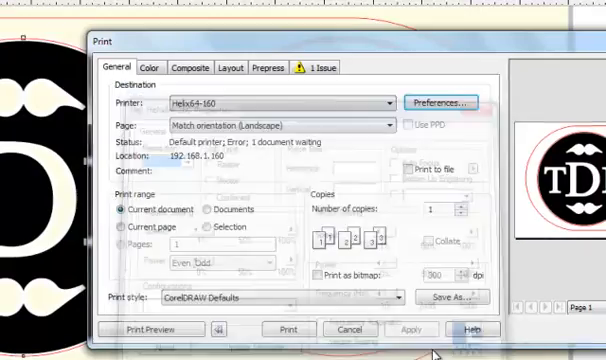